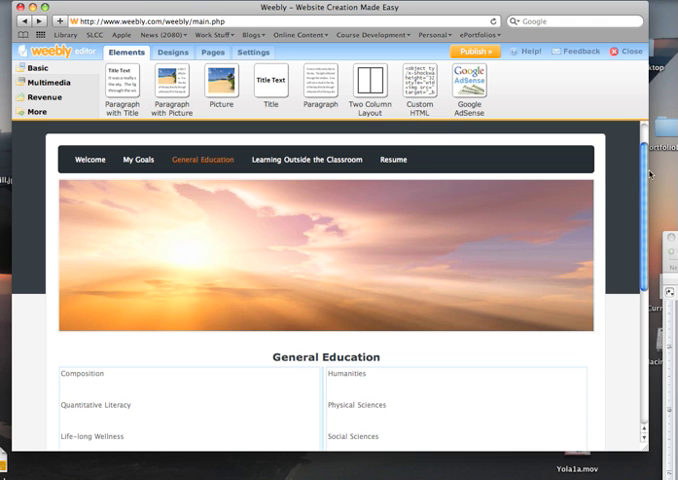
Step: Create a new 'American Institutions' page hidden from navigation and open it in the editor
scroll(down, 3)
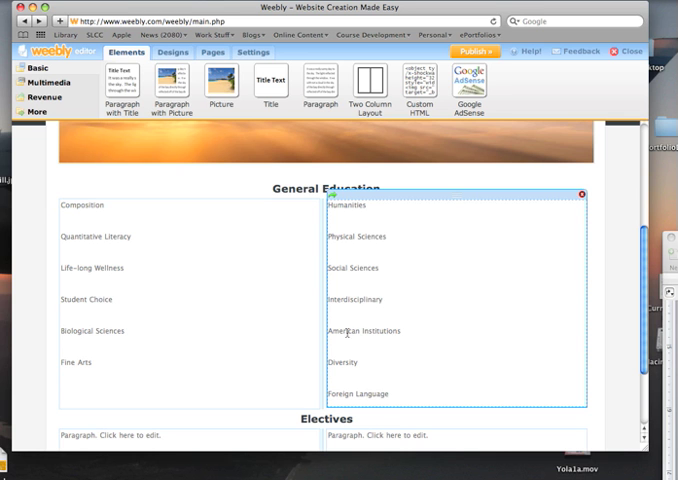
mouse_move(492, 312)
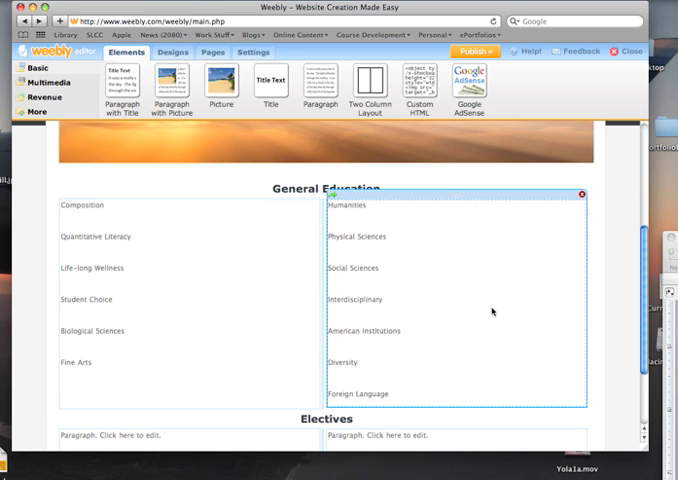
mouse_move(492, 311)
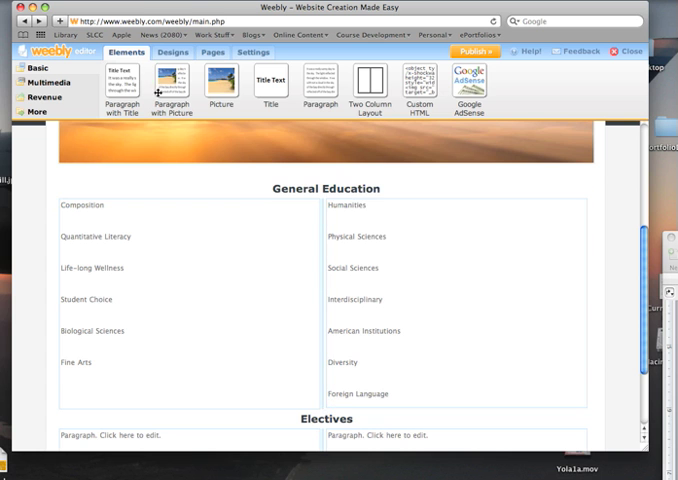
click(171, 53)
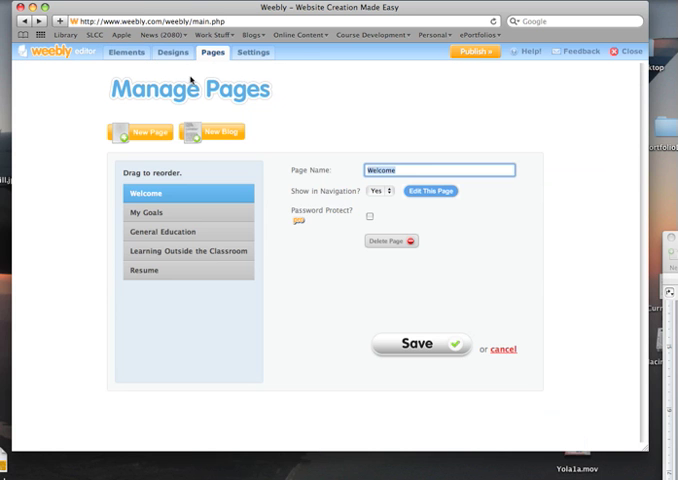
click(145, 133)
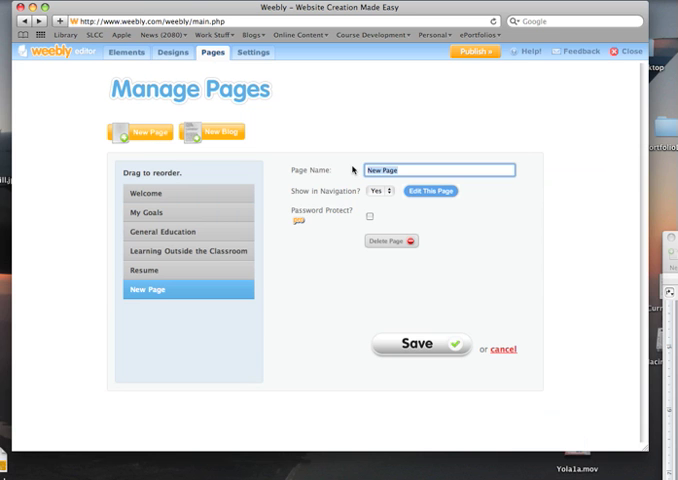
text(American)
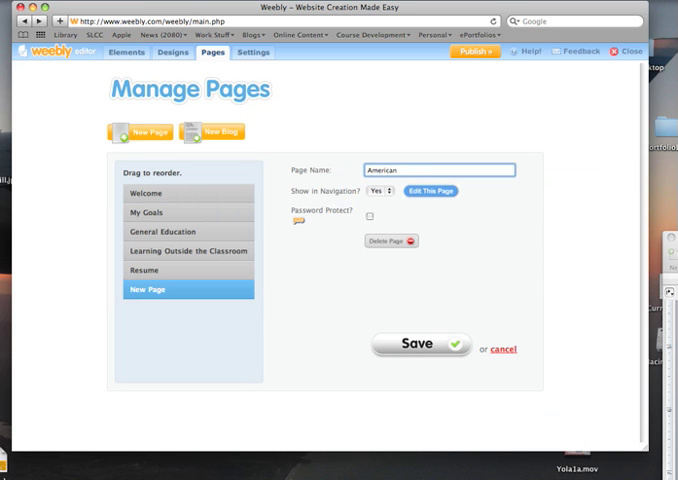
text(Institutions)
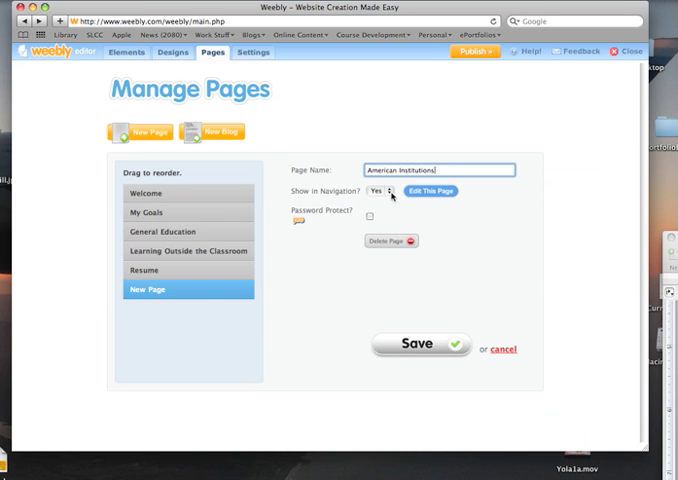
click(378, 190)
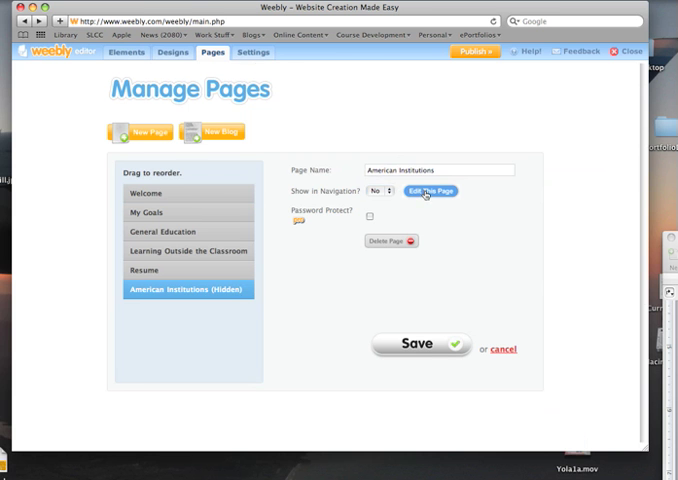
click(429, 191)
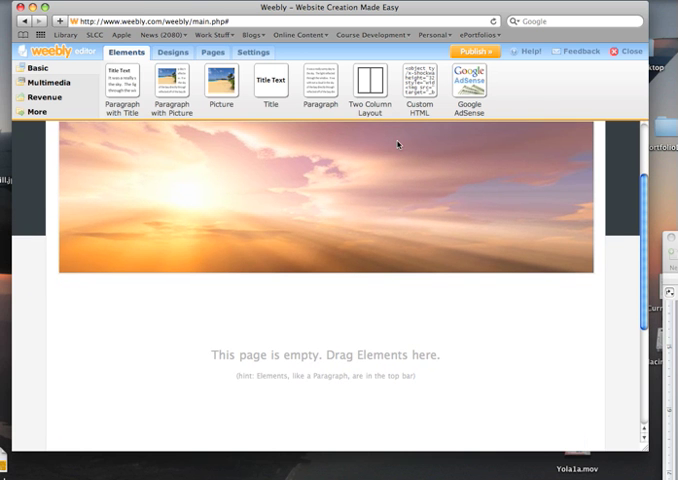
Step: Drop a title block onto the empty page and type 'American Institutions'
drag(121, 82, 293, 235)
text(American In)
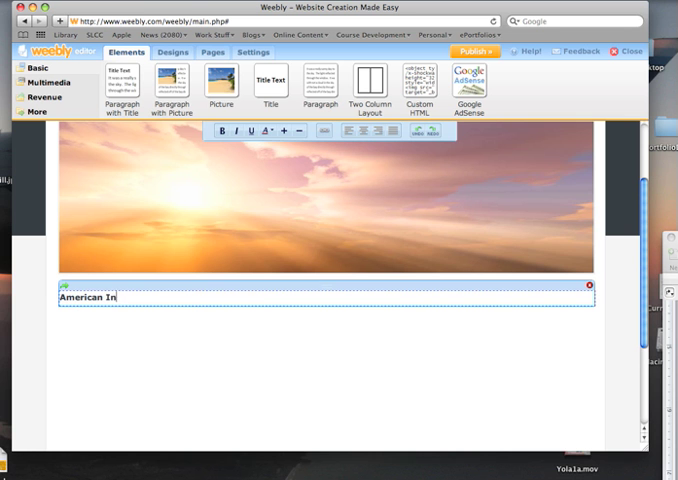
text(stitutions)
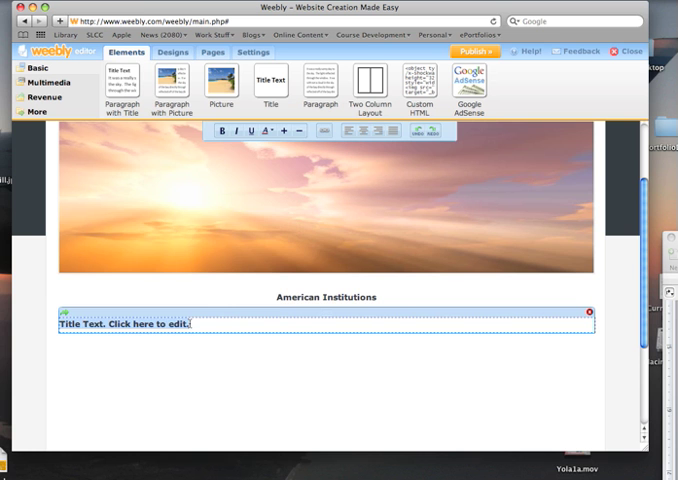
Step: Enter 'POLS 1100--U.S. National Government and Politics' in the second title block
text(POLS)
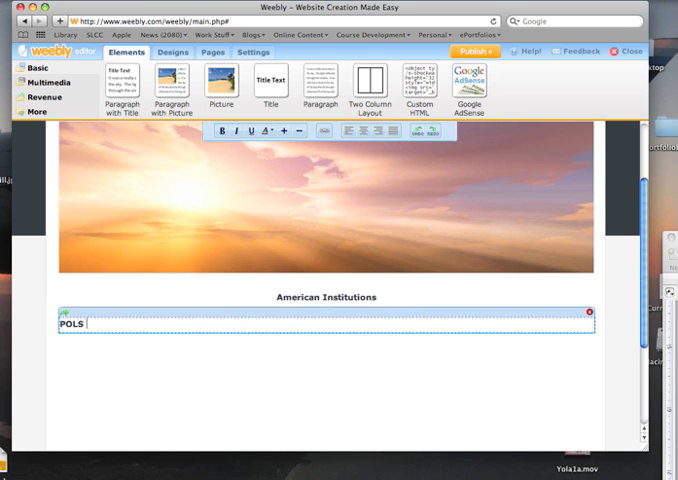
text(1100)
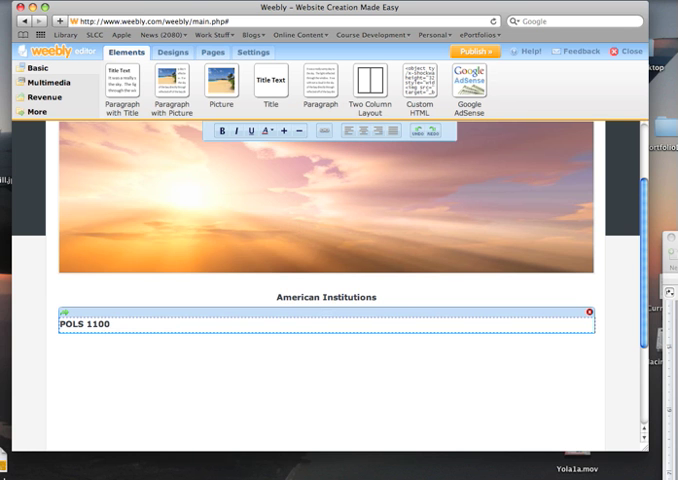
text(--U.S)
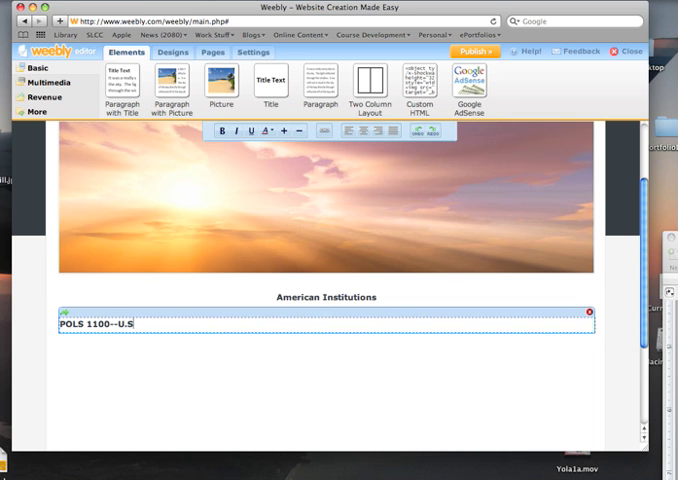
text(N)
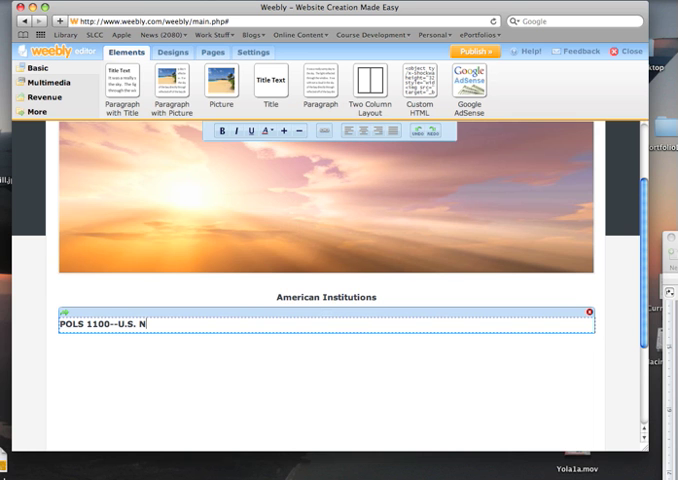
text(ational Government and POli)
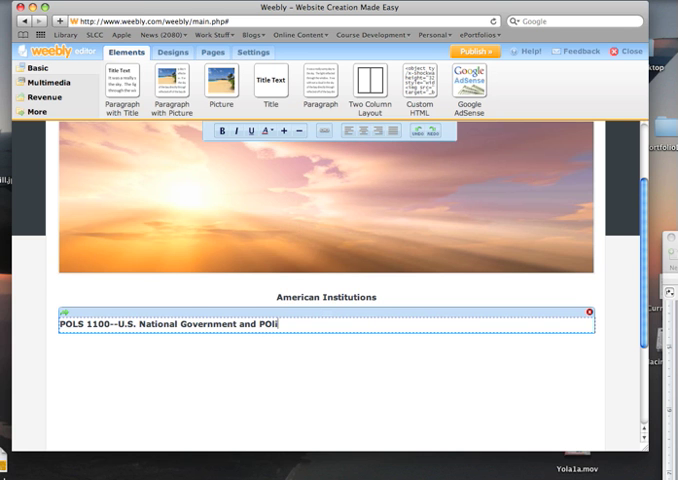
text(tics)
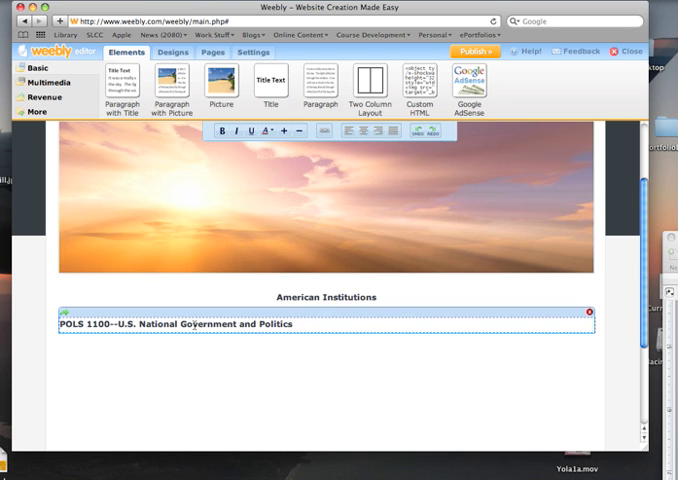
click(320, 360)
text(For this co)
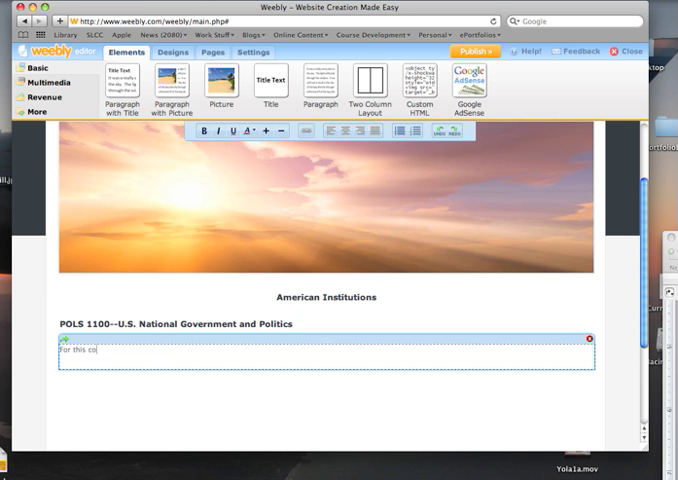
Step: Type the paragraph about a 6-page paper on campaign finance issues in the last election
text(urse, I wrote a 6 page paper o)
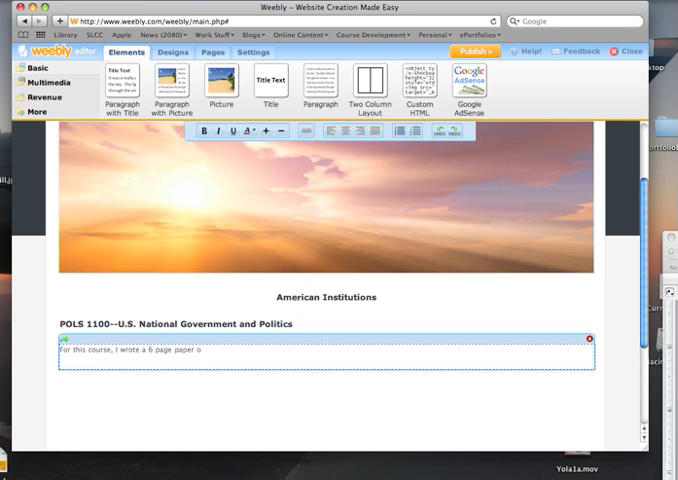
text(n)
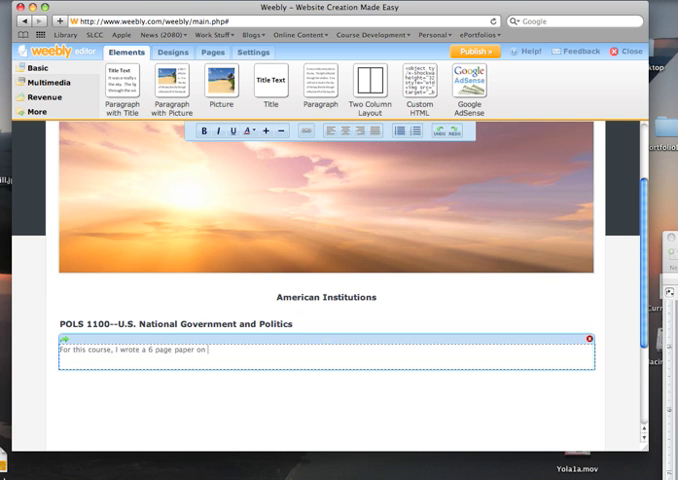
text(campaign finance)
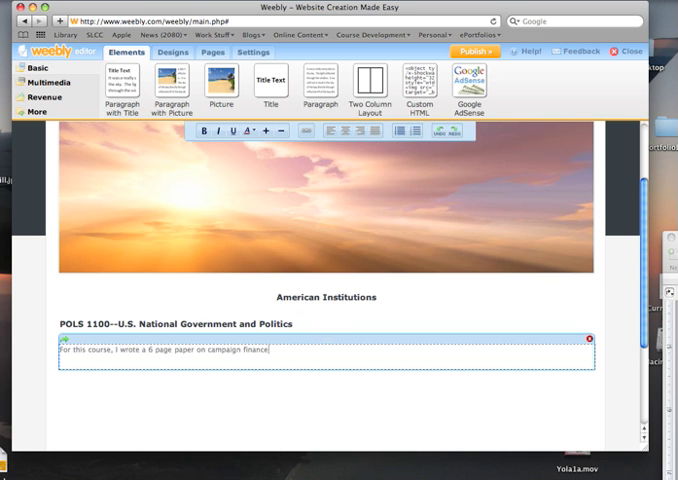
text(issues in the)
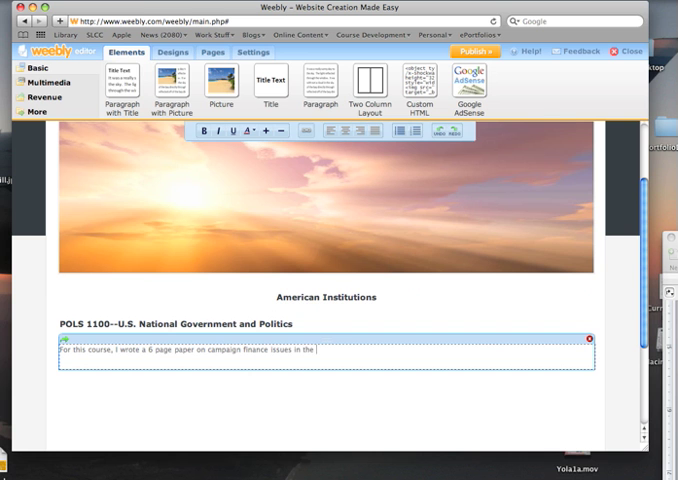
text(last elec)
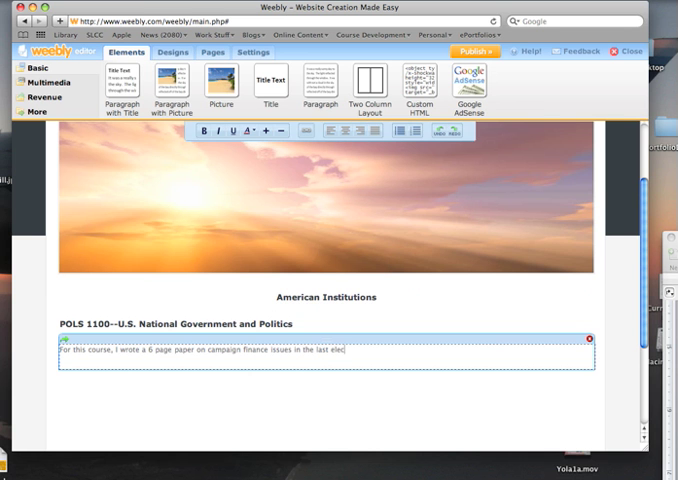
text(ion...etc.)
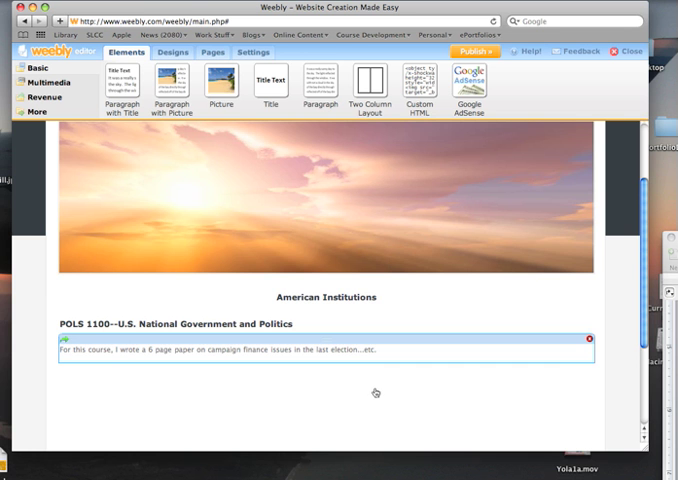
mouse_move(376, 393)
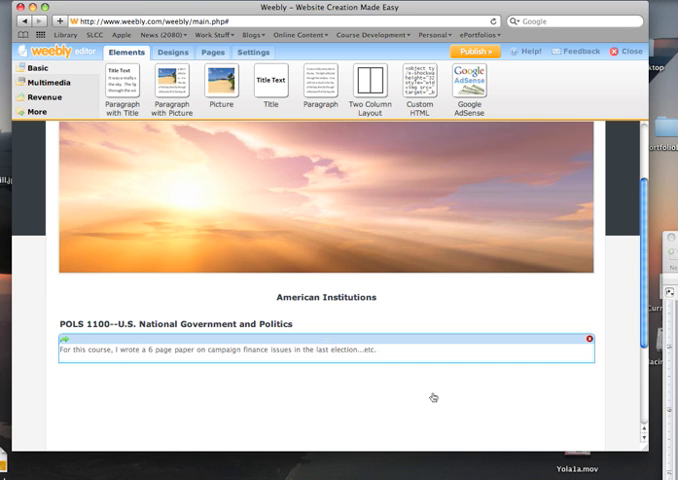
mouse_move(288, 387)
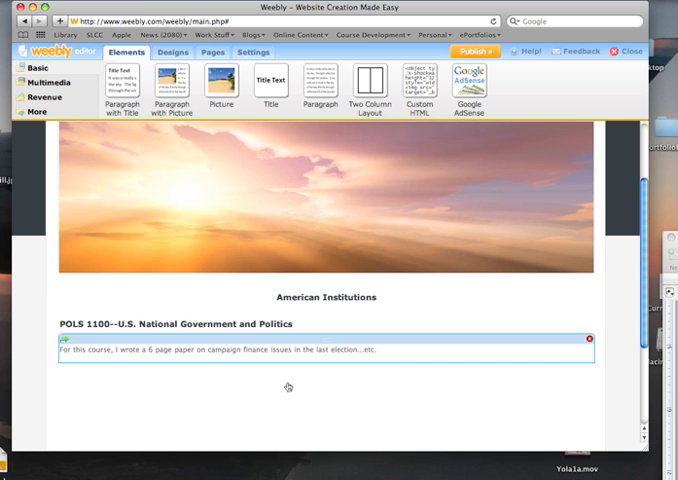
mouse_move(275, 390)
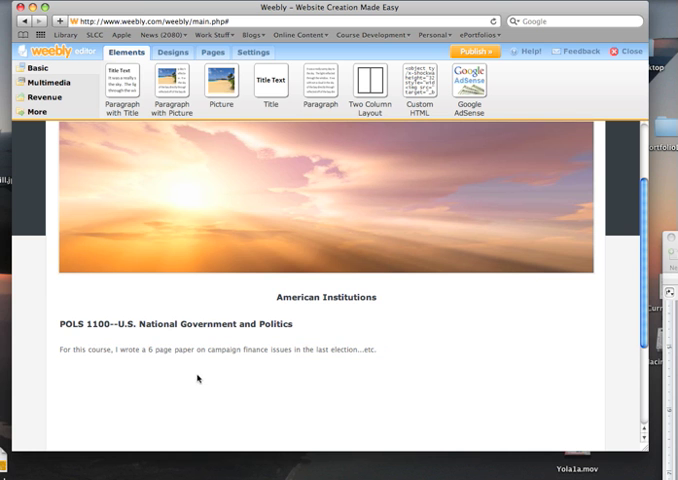
mouse_move(466, 407)
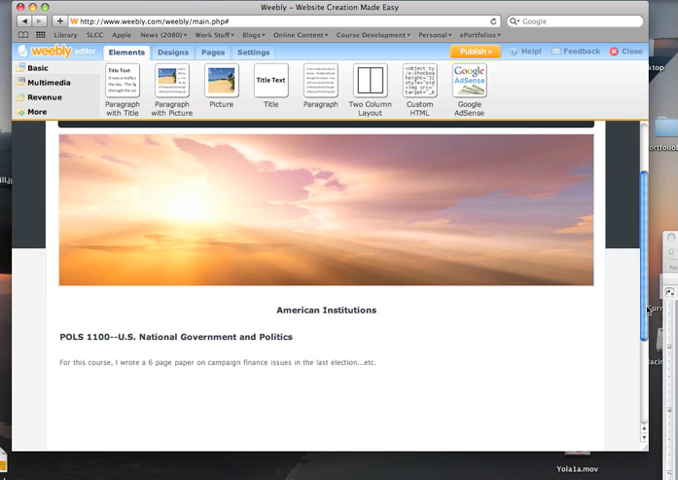
scroll(down, 3)
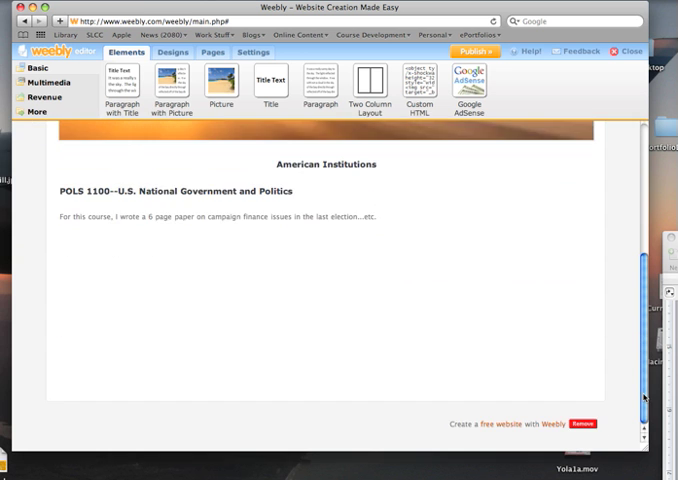
scroll(down, 3)
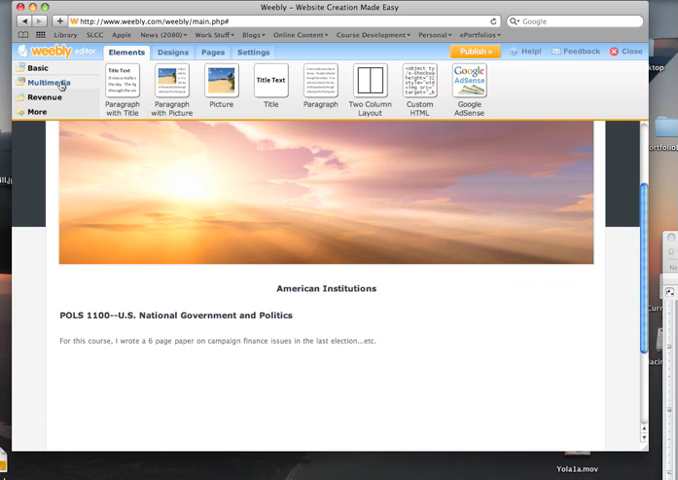
Step: Place a file block below the description and upload EveryVoteCount.docx into it
click(52, 82)
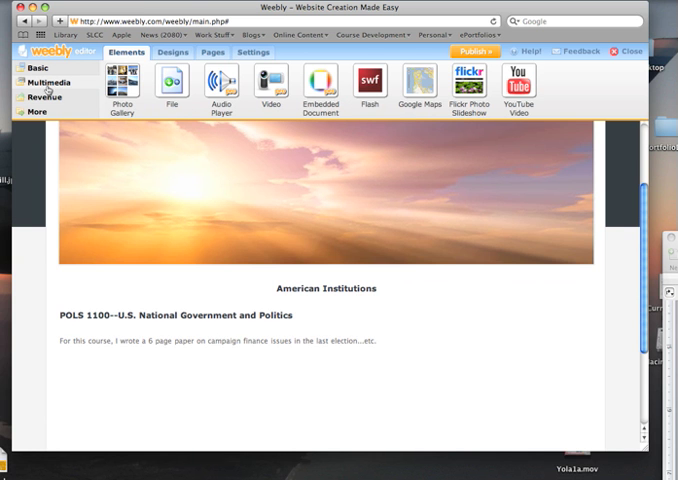
drag(175, 80, 120, 245)
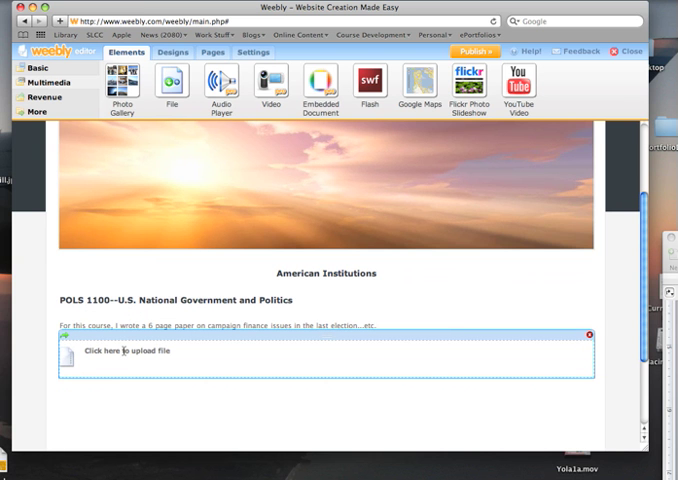
click(130, 351)
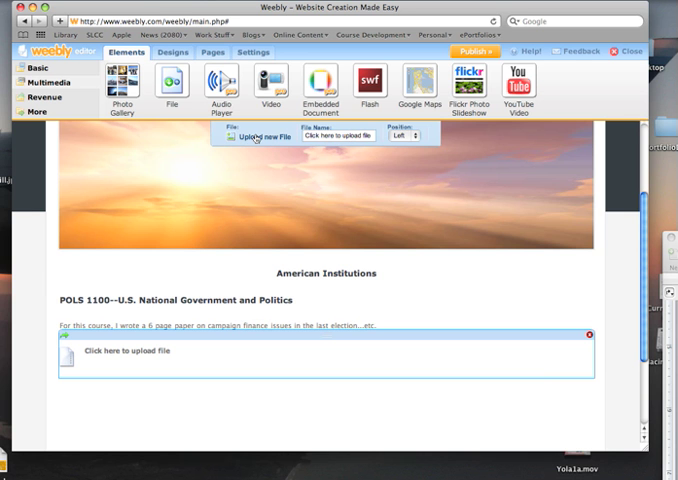
click(251, 138)
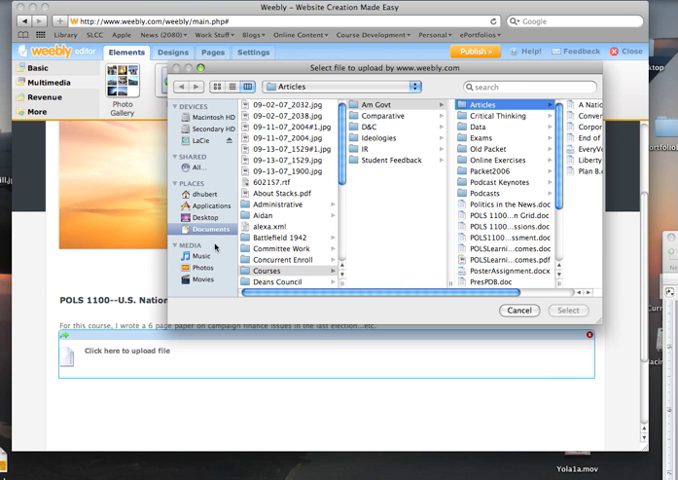
mouse_move(330, 182)
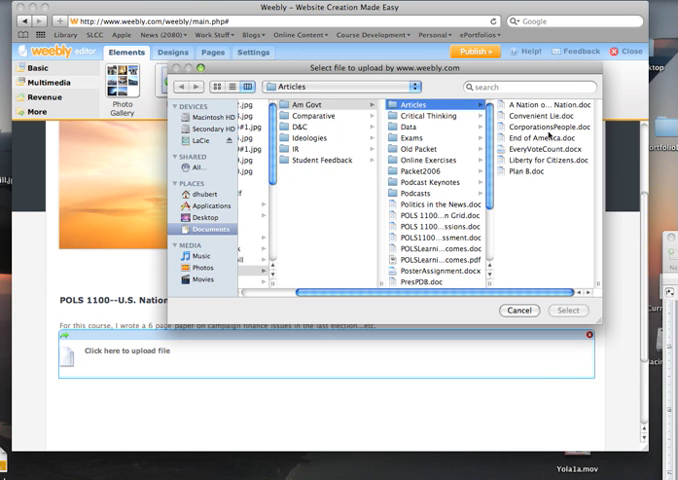
mouse_move(540, 162)
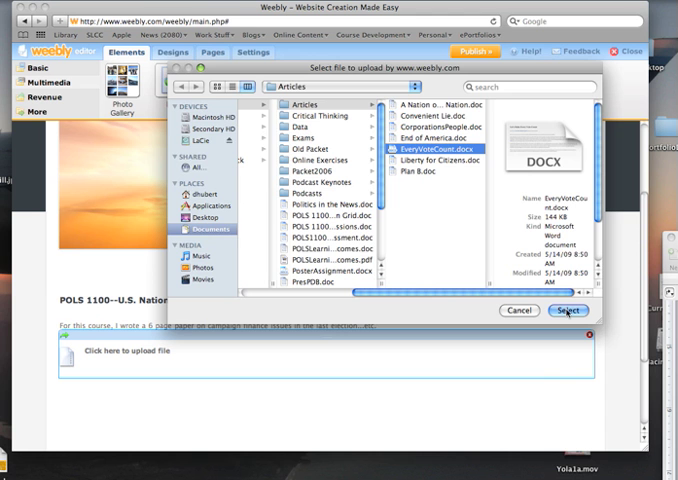
click(568, 310)
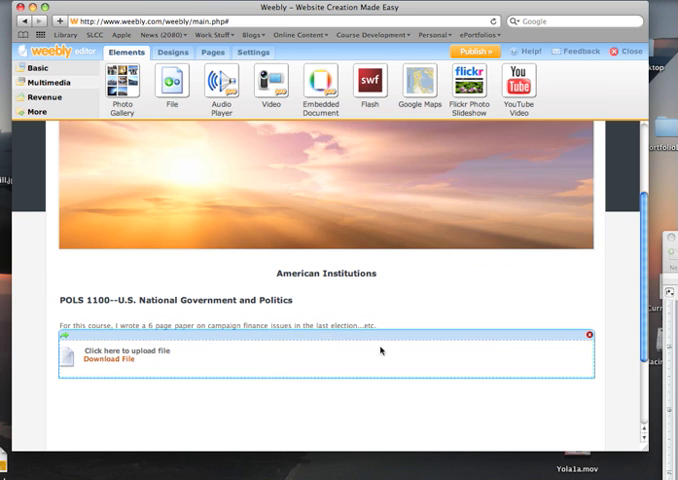
mouse_move(492, 345)
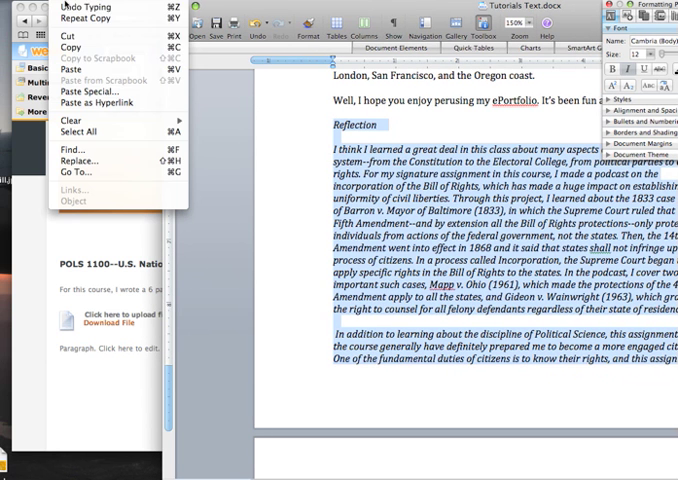
mouse_move(67, 46)
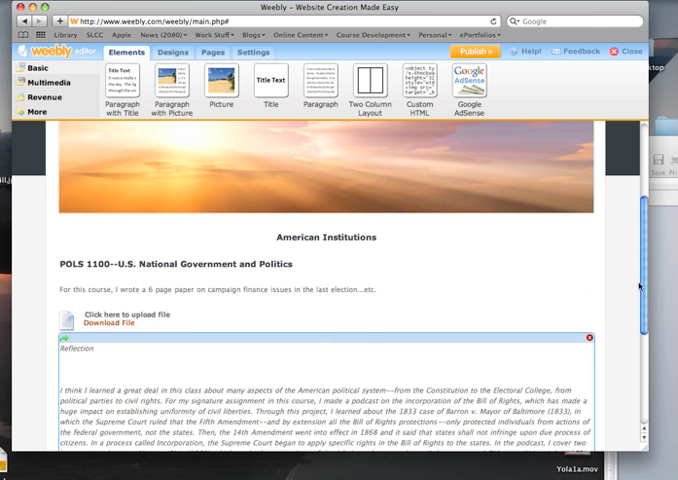
scroll(down, 3)
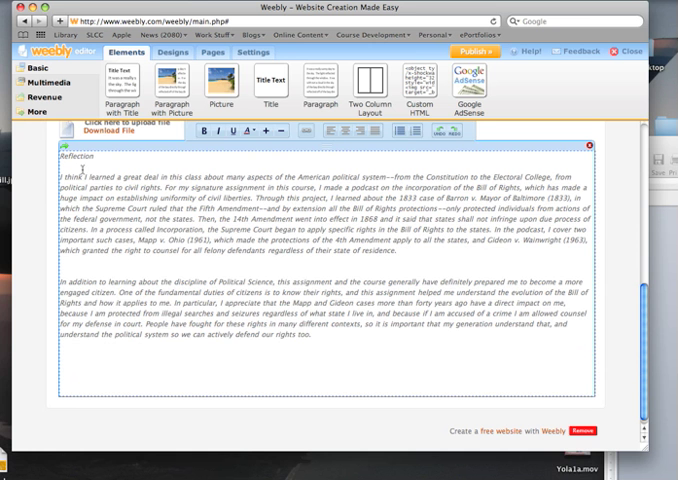
mouse_move(625, 333)
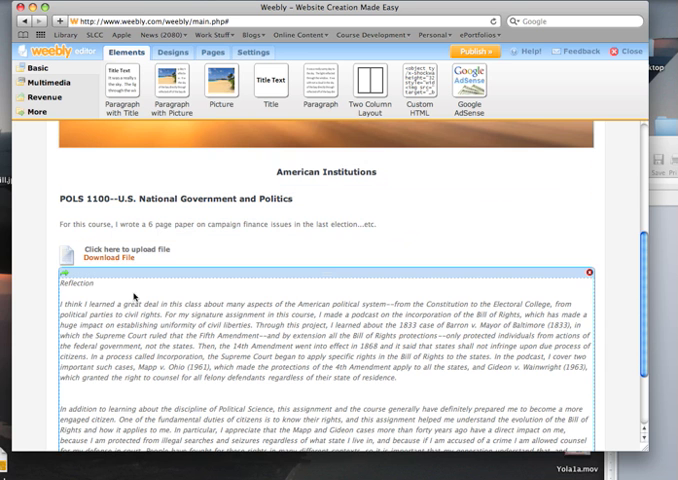
mouse_move(351, 388)
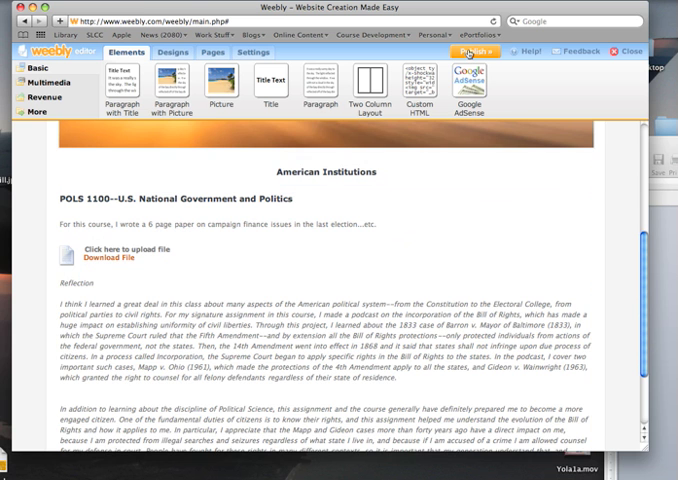
Step: Publish the site and dismiss the Congratulations confirmation
click(485, 52)
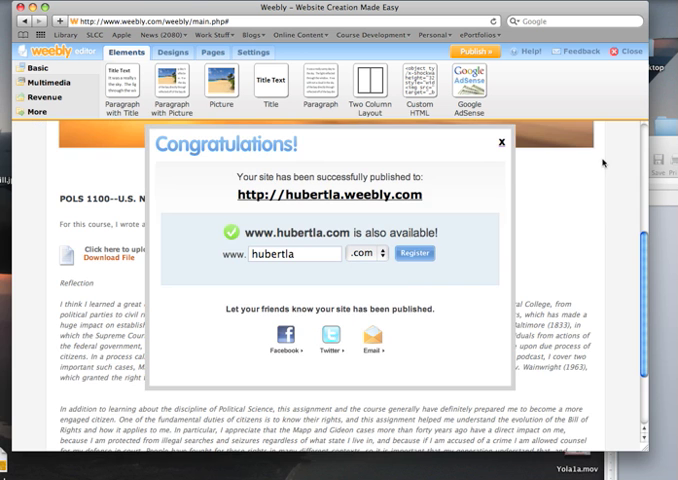
click(499, 145)
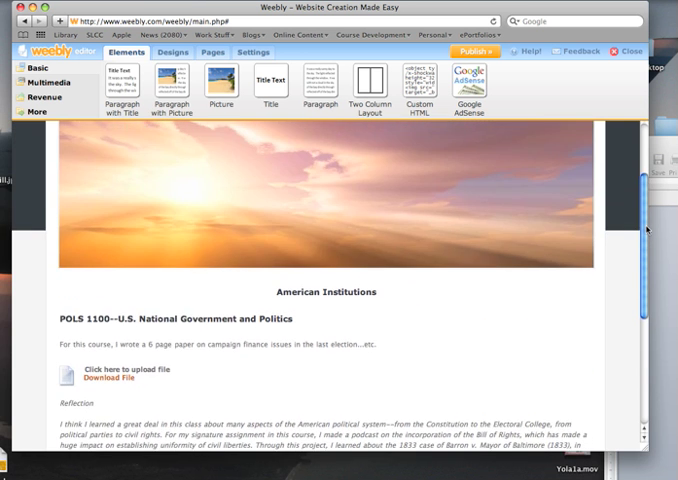
mouse_move(638, 267)
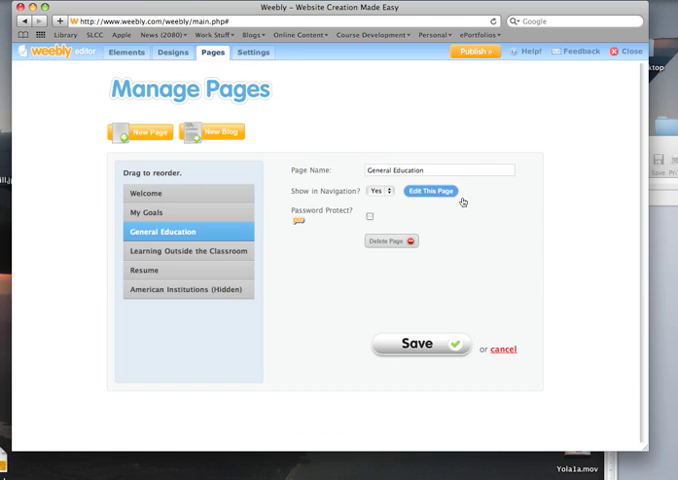
Step: Open General Education for editing and select its American Institutions entry text
click(437, 191)
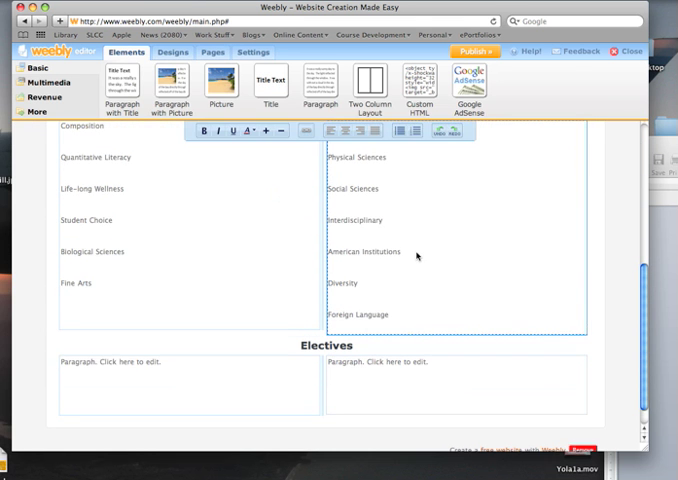
double_click(378, 251)
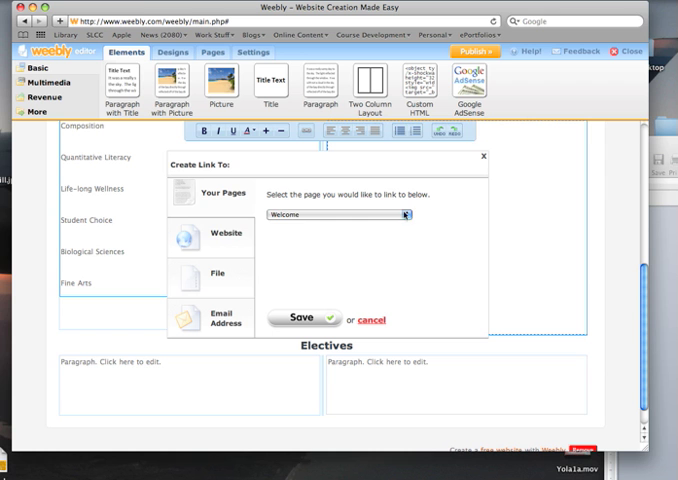
Step: Choose American Institutions from Your Pages as the link target, save, and finish editing
click(337, 214)
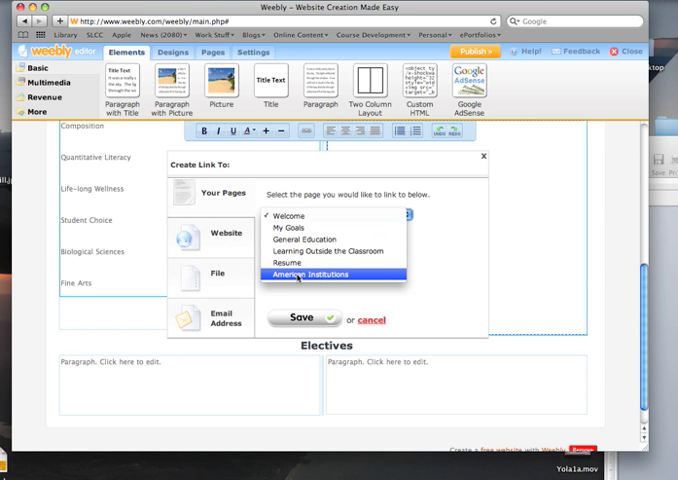
click(334, 275)
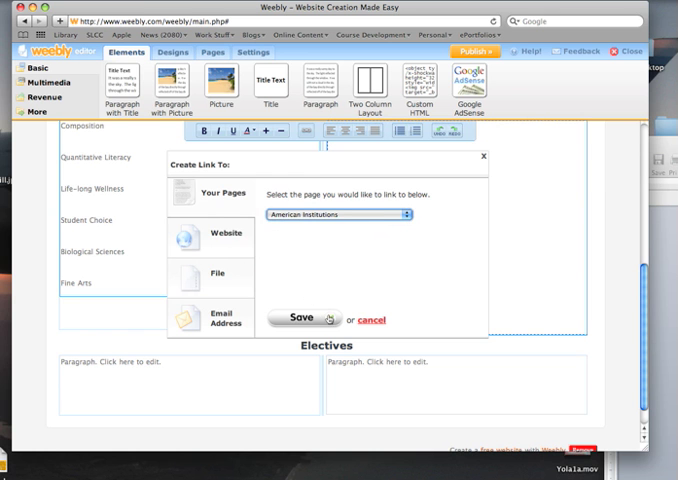
click(302, 318)
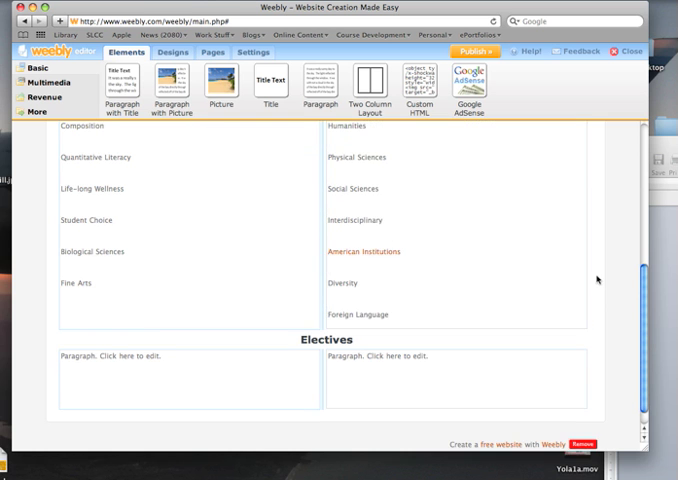
click(479, 51)
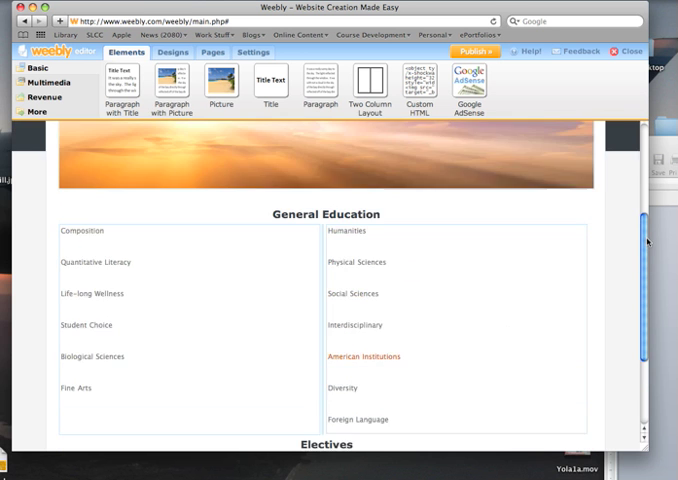
scroll(down, 3)
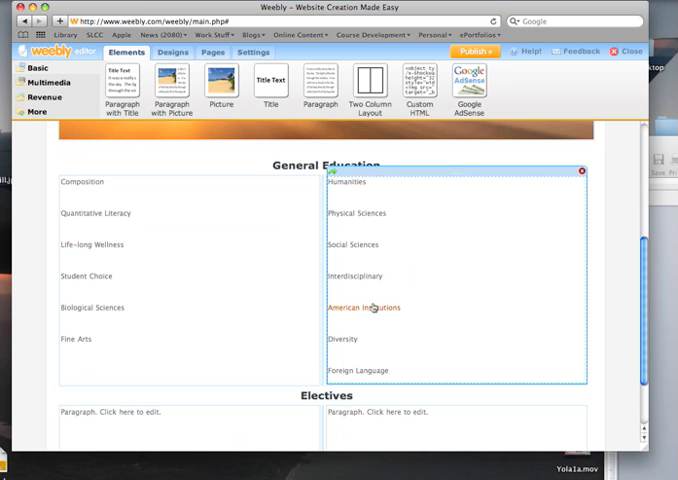
mouse_move(367, 308)
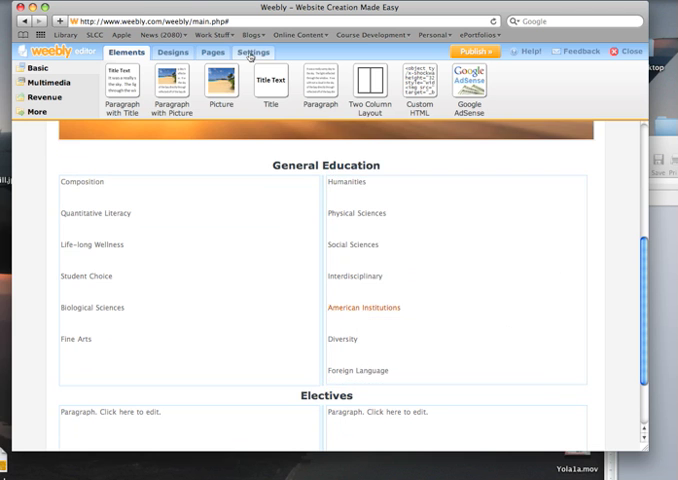
Step: Publish, then follow the live General Education page's link to American Institutions and scroll through it
click(248, 52)
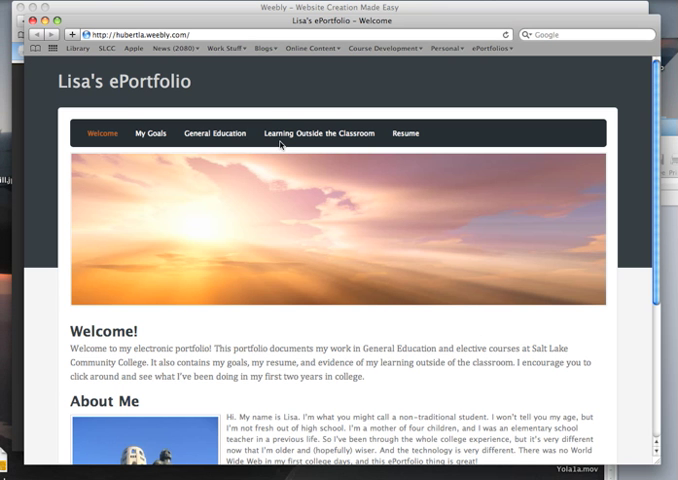
mouse_move(389, 85)
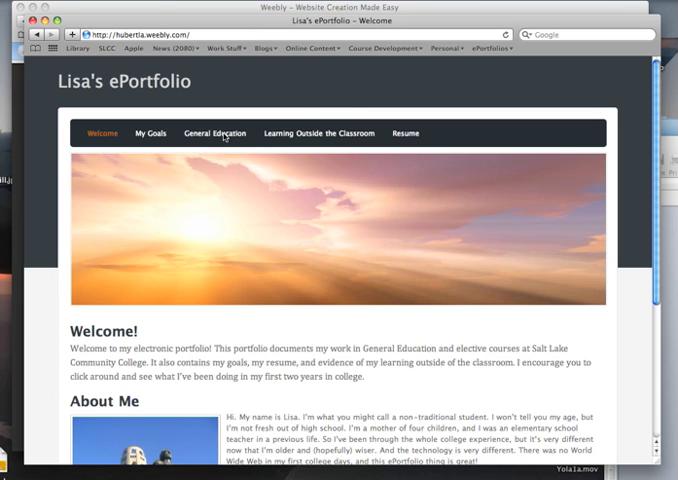
click(216, 133)
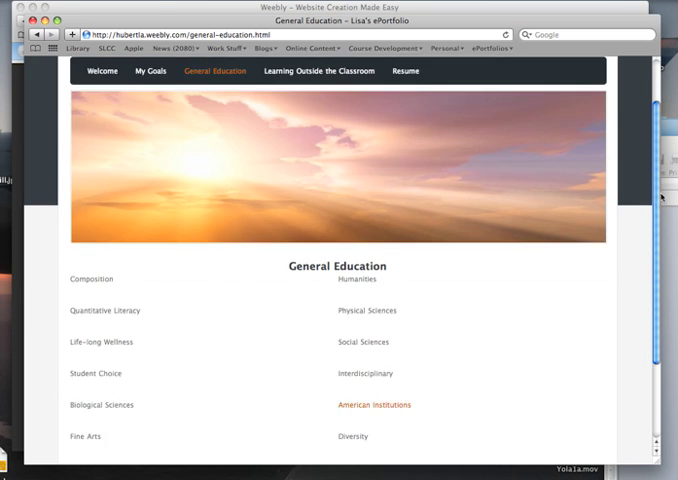
scroll(down, 3)
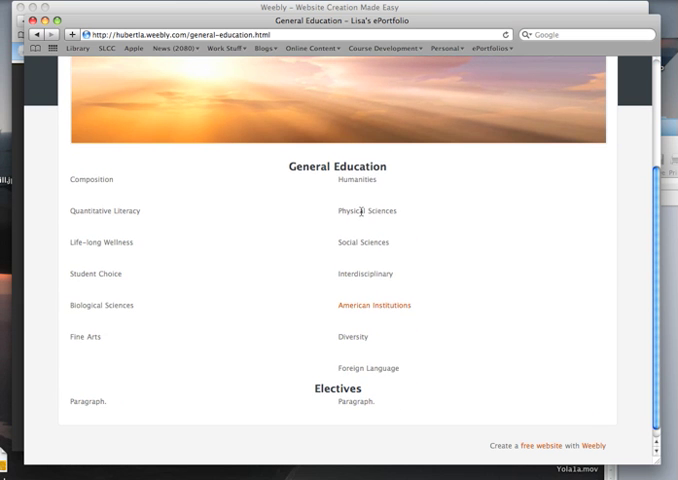
mouse_move(364, 206)
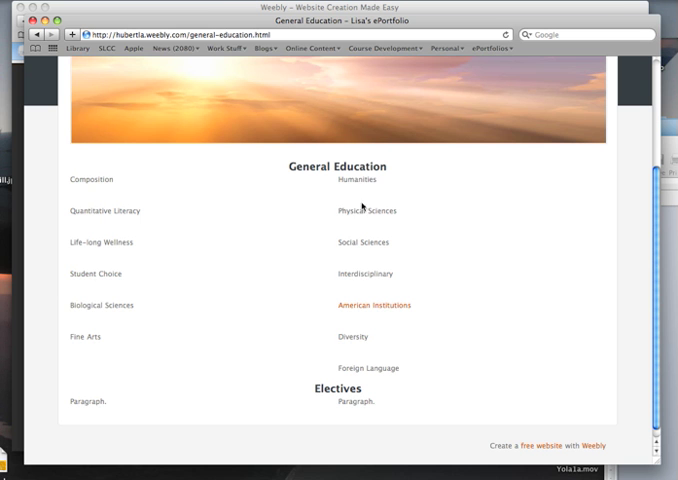
mouse_move(345, 291)
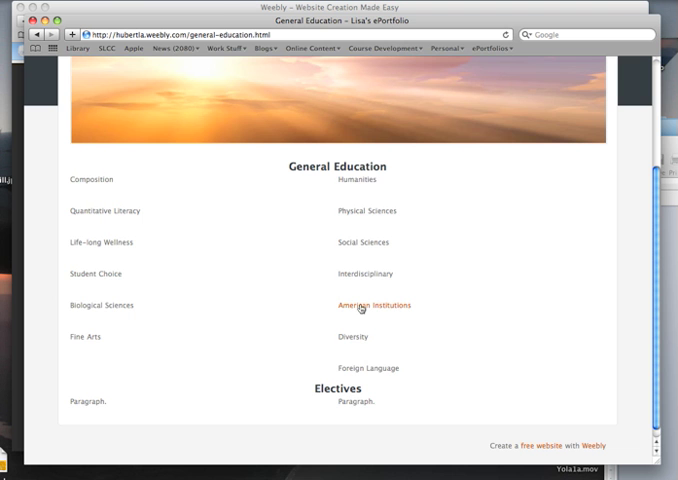
click(373, 305)
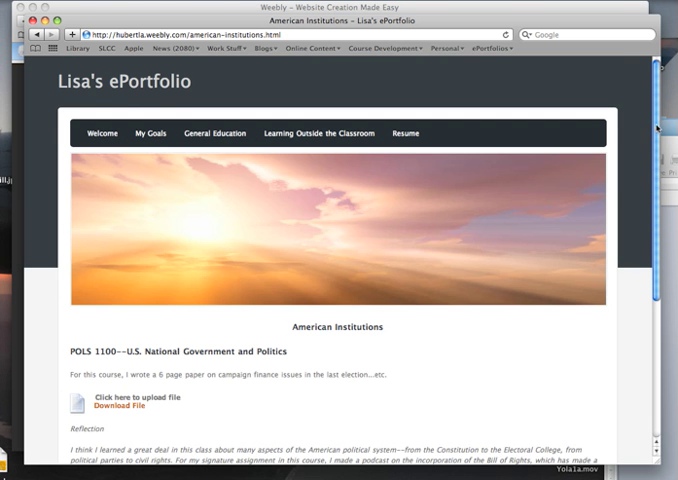
scroll(down, 3)
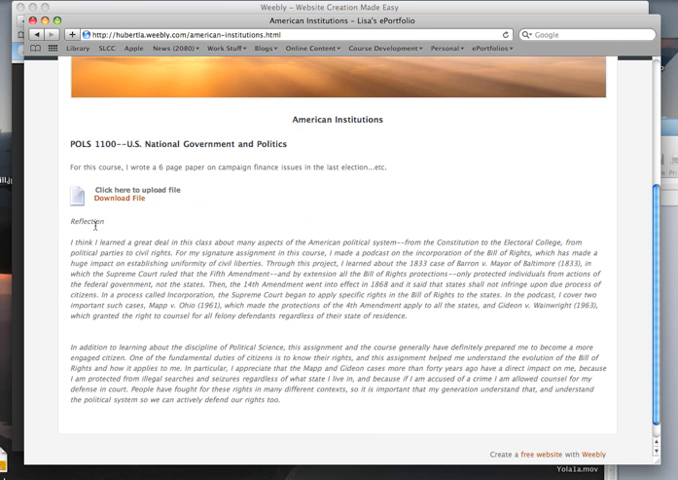
mouse_move(600, 198)
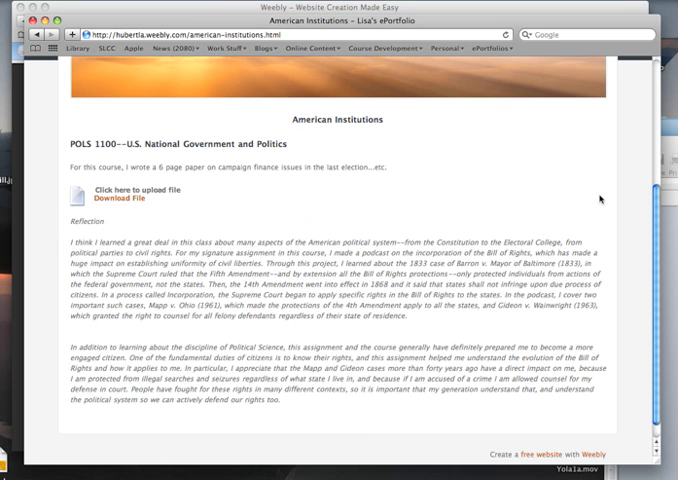